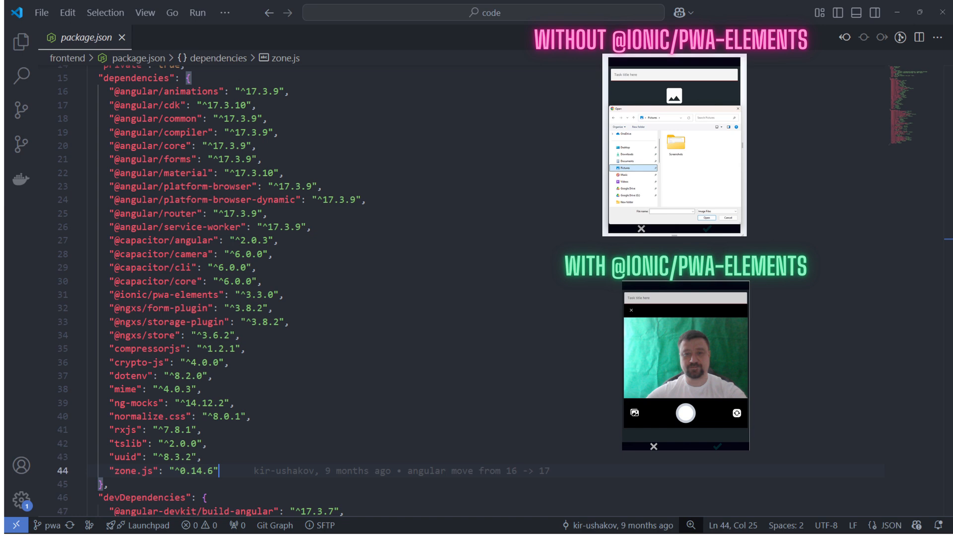
click(593, 38)
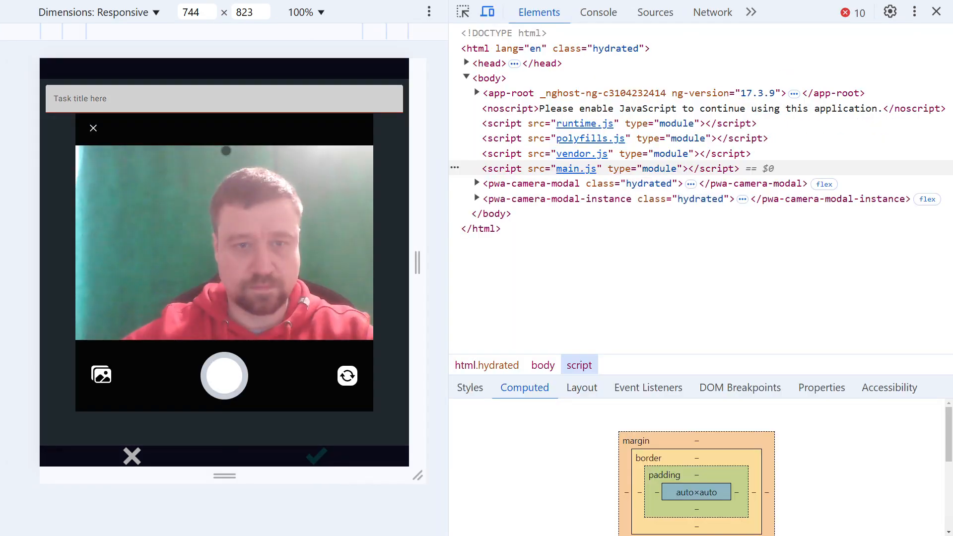
Cancel the gallery image picker, then inspect pwa-camera-modal-instance's shadow DOM camera wrapper and video
click(101, 375)
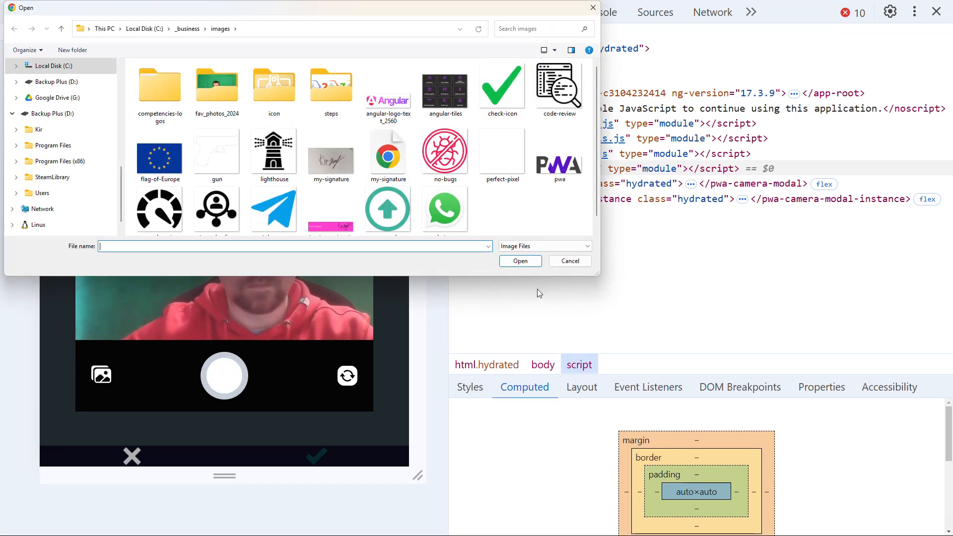
click(569, 260)
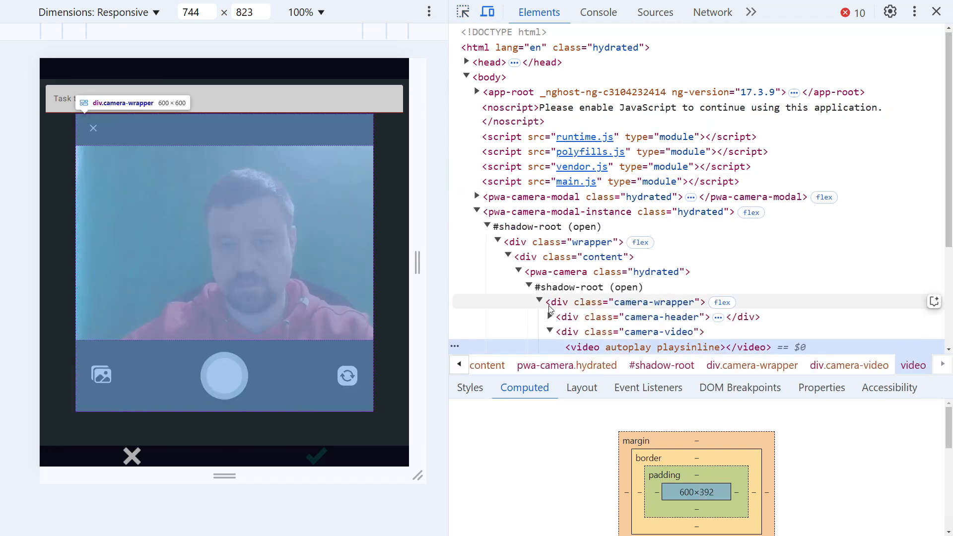
click(557, 211)
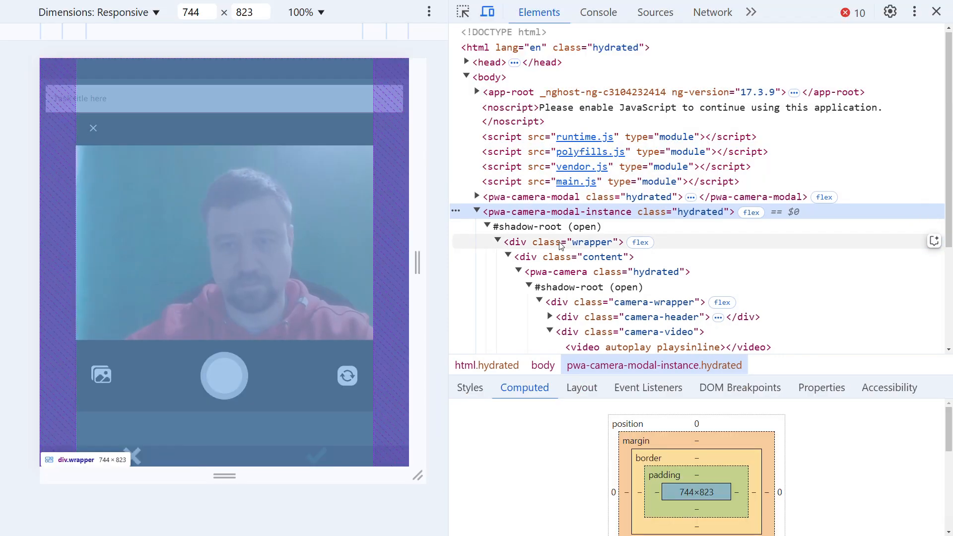
click(224, 376)
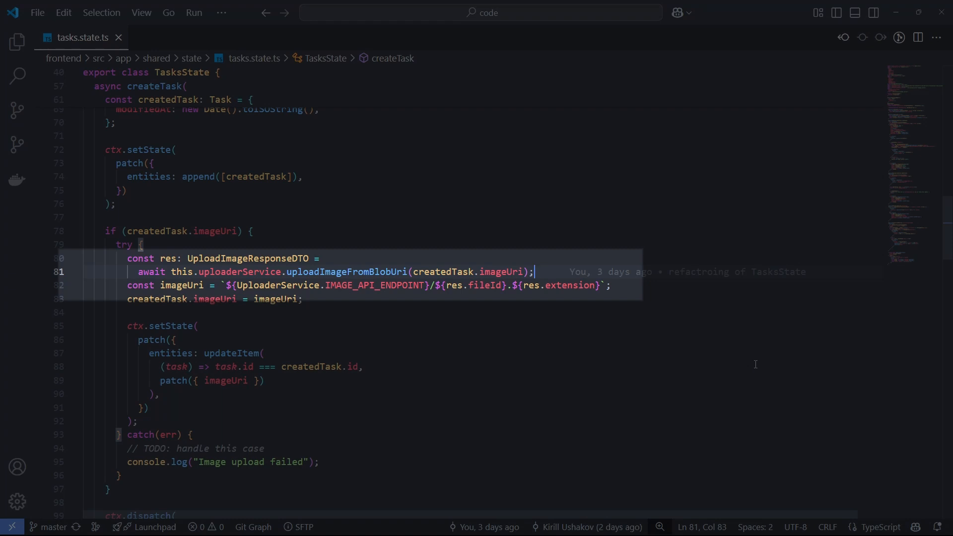
mouse_move(549, 358)
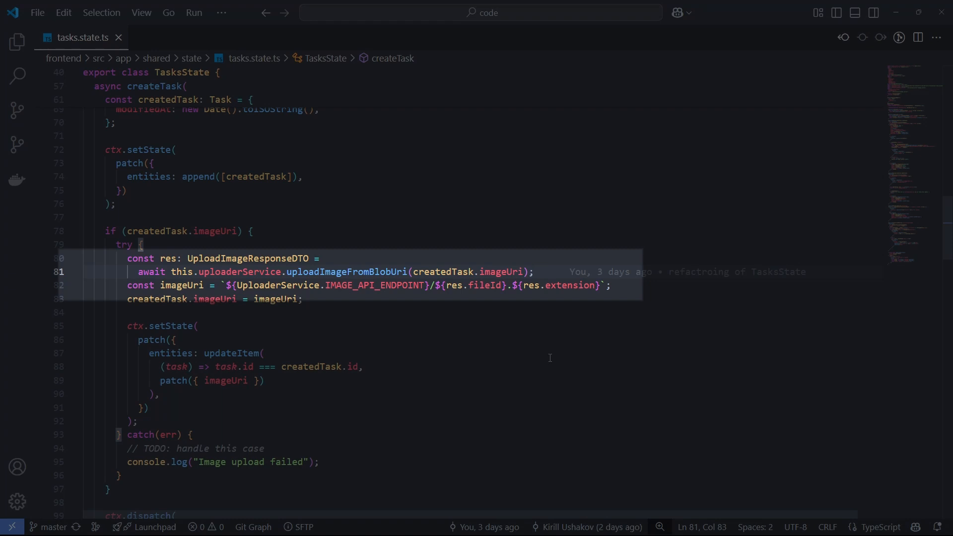
mouse_move(239, 271)
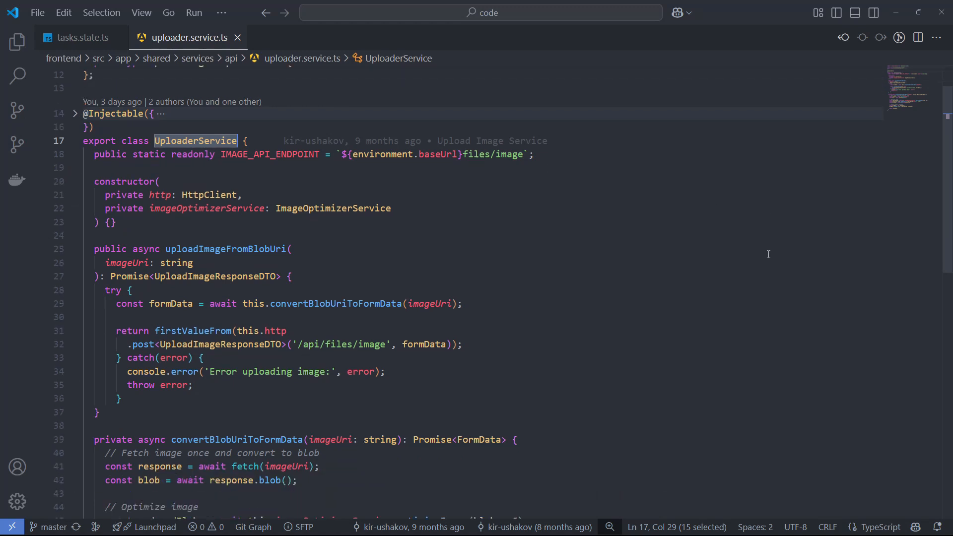
Scroll uploader.service.ts down to convertBlobUriToFormData, where the blob is appended to FormData
scroll(down, 3)
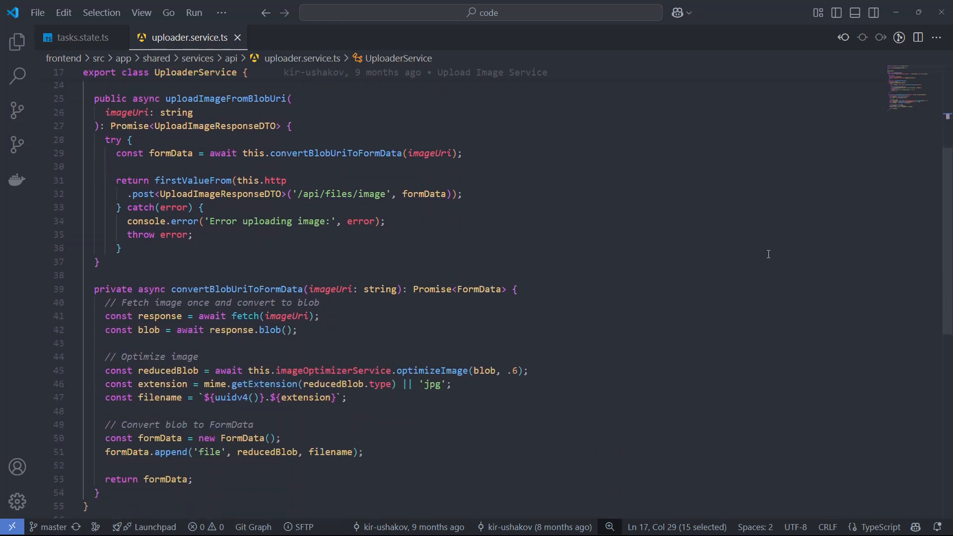
mouse_move(791, 274)
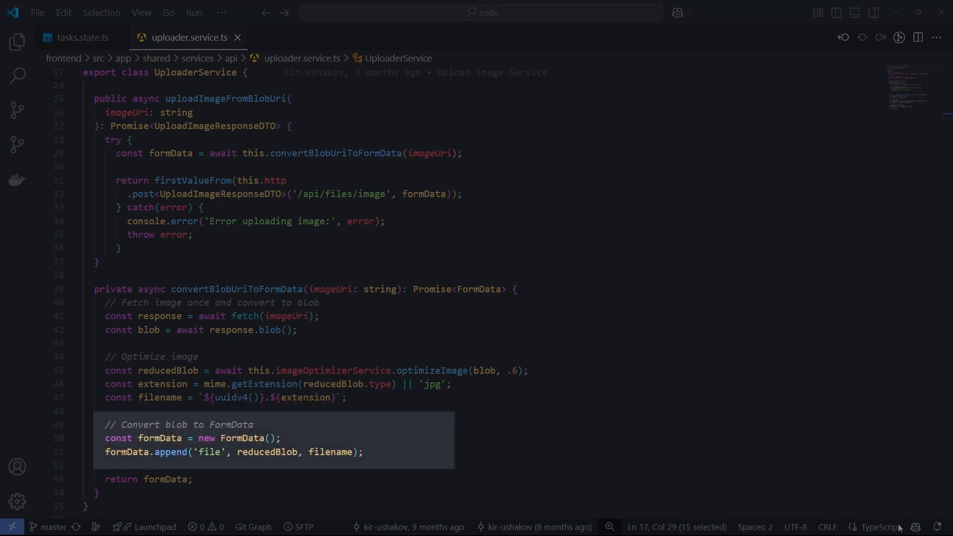
mouse_move(880, 528)
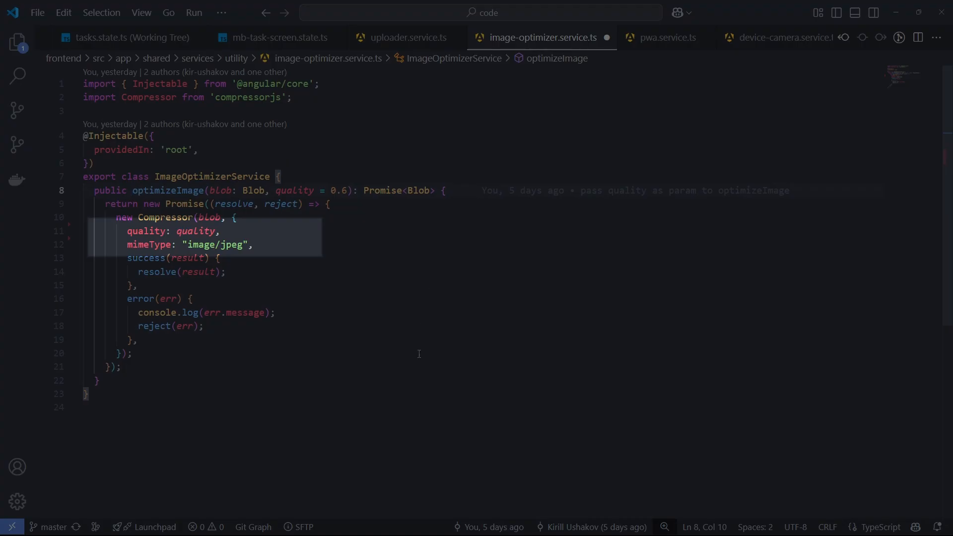
mouse_move(379, 448)
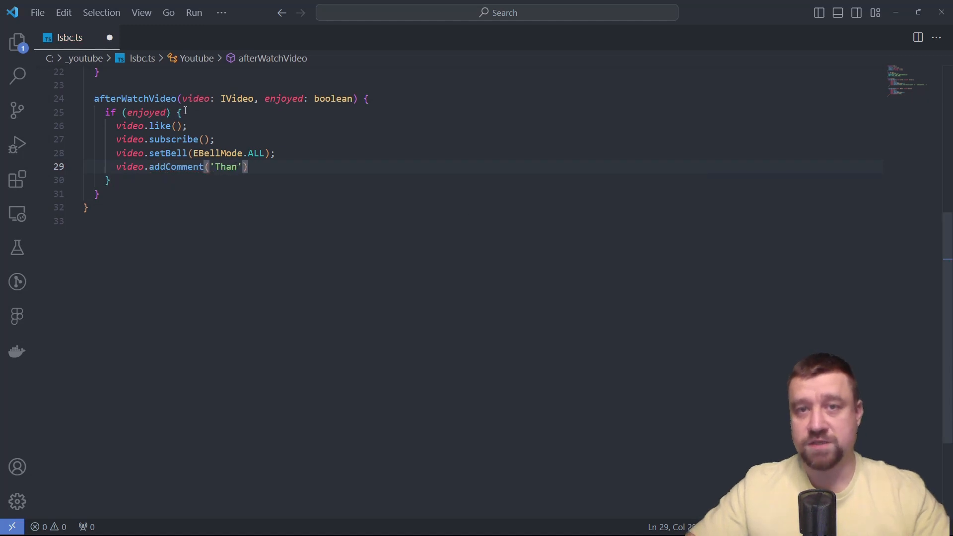
Type 'Thanks, the video was great, but I have' into video.addComment on line 29
text(ks, the video was grea)
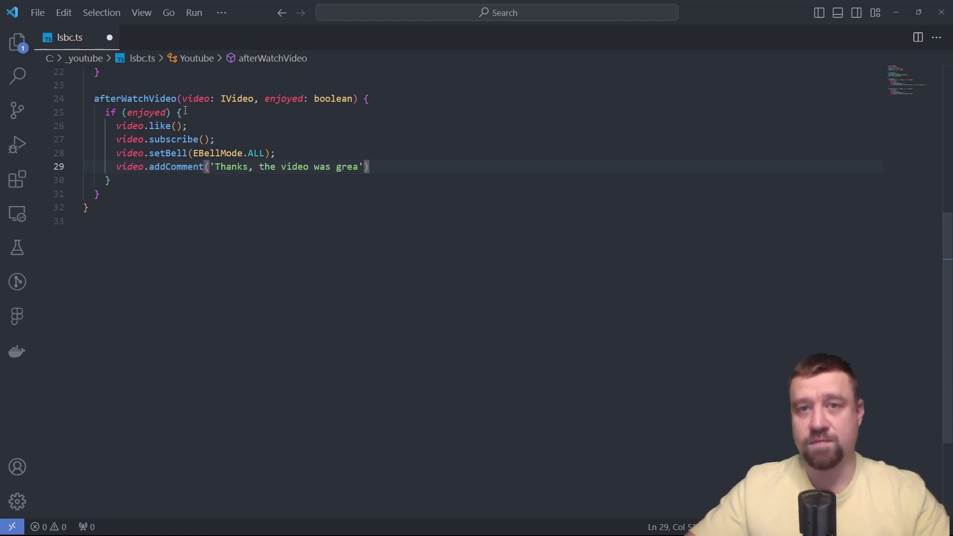
text(t, but I have)
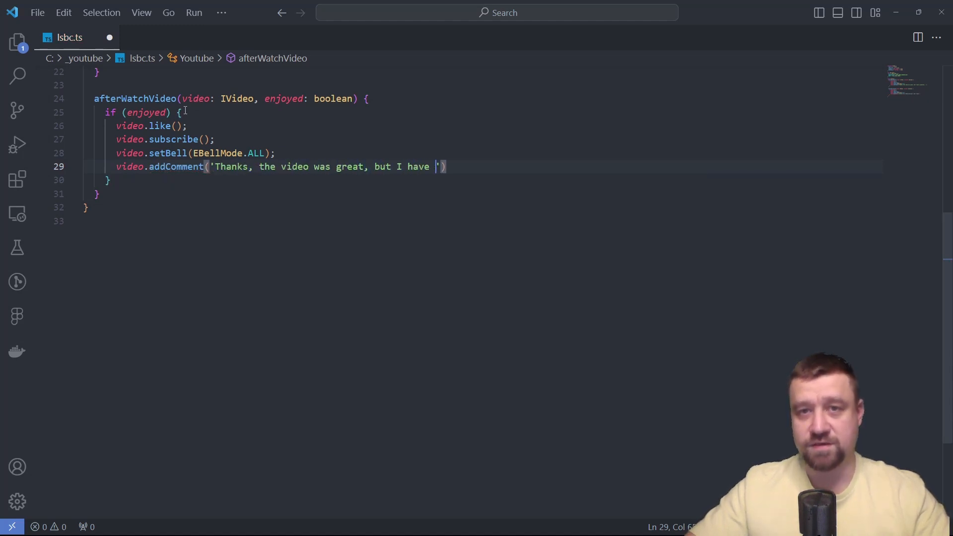